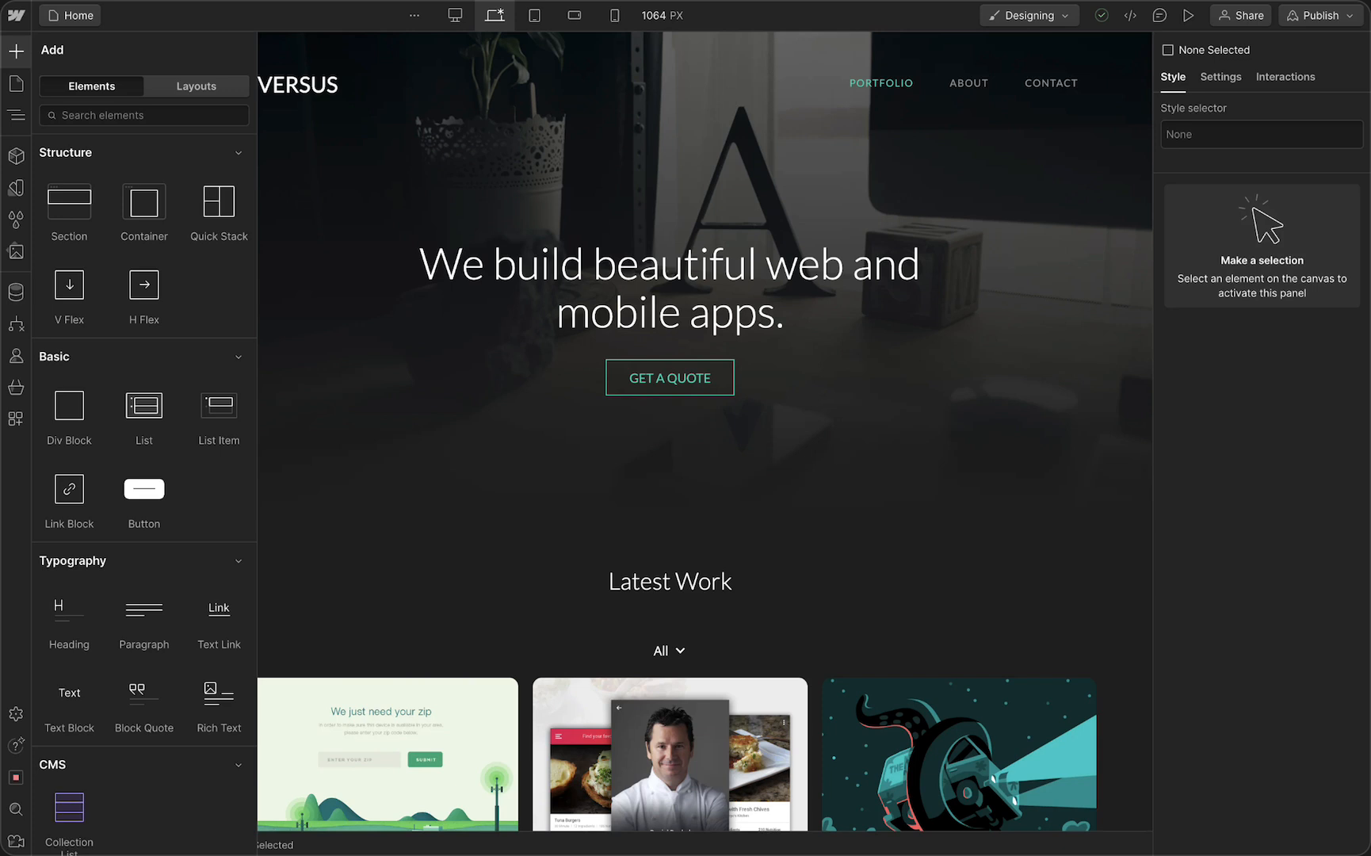
mouse_move(255, 579)
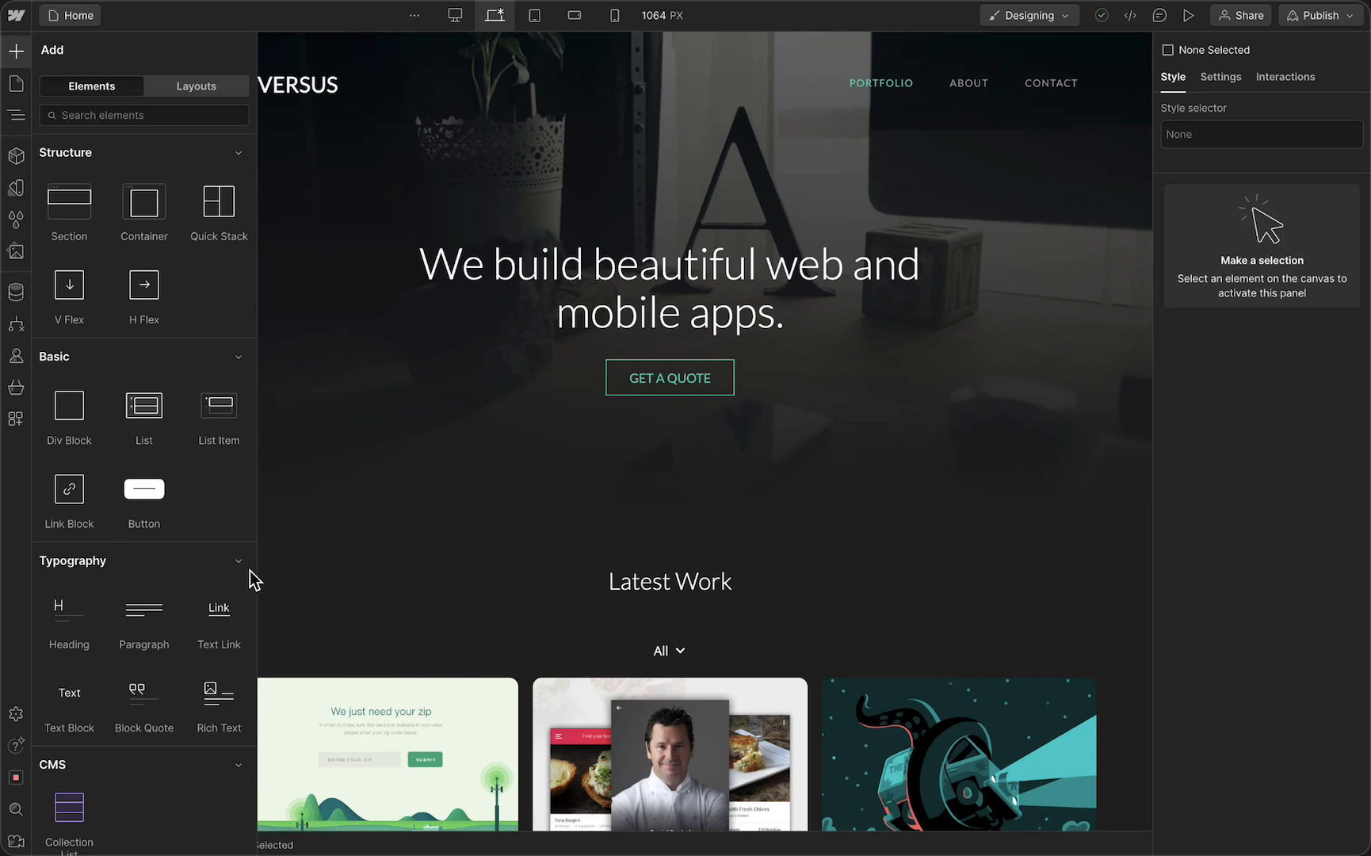
mouse_move(324, 610)
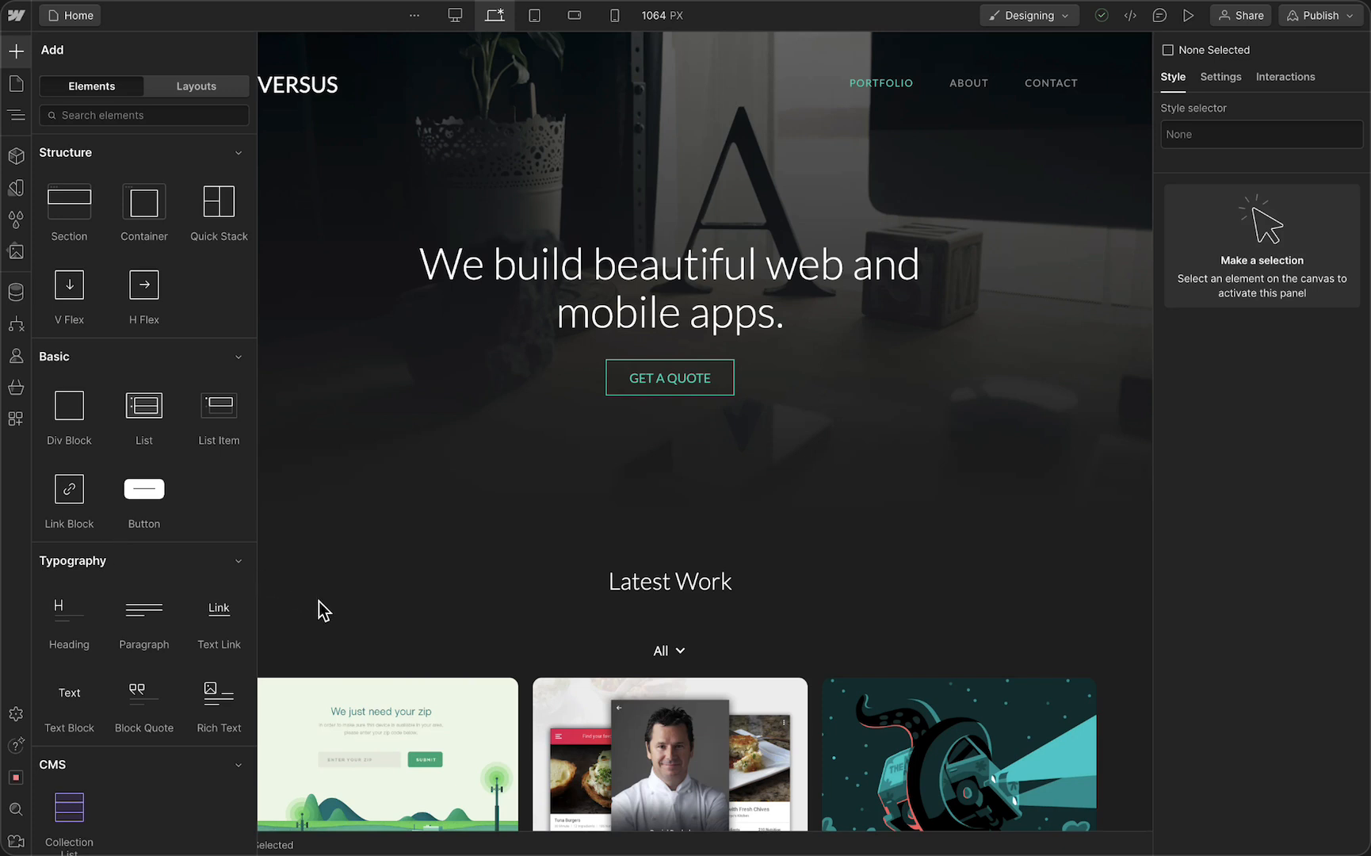
mouse_move(311, 598)
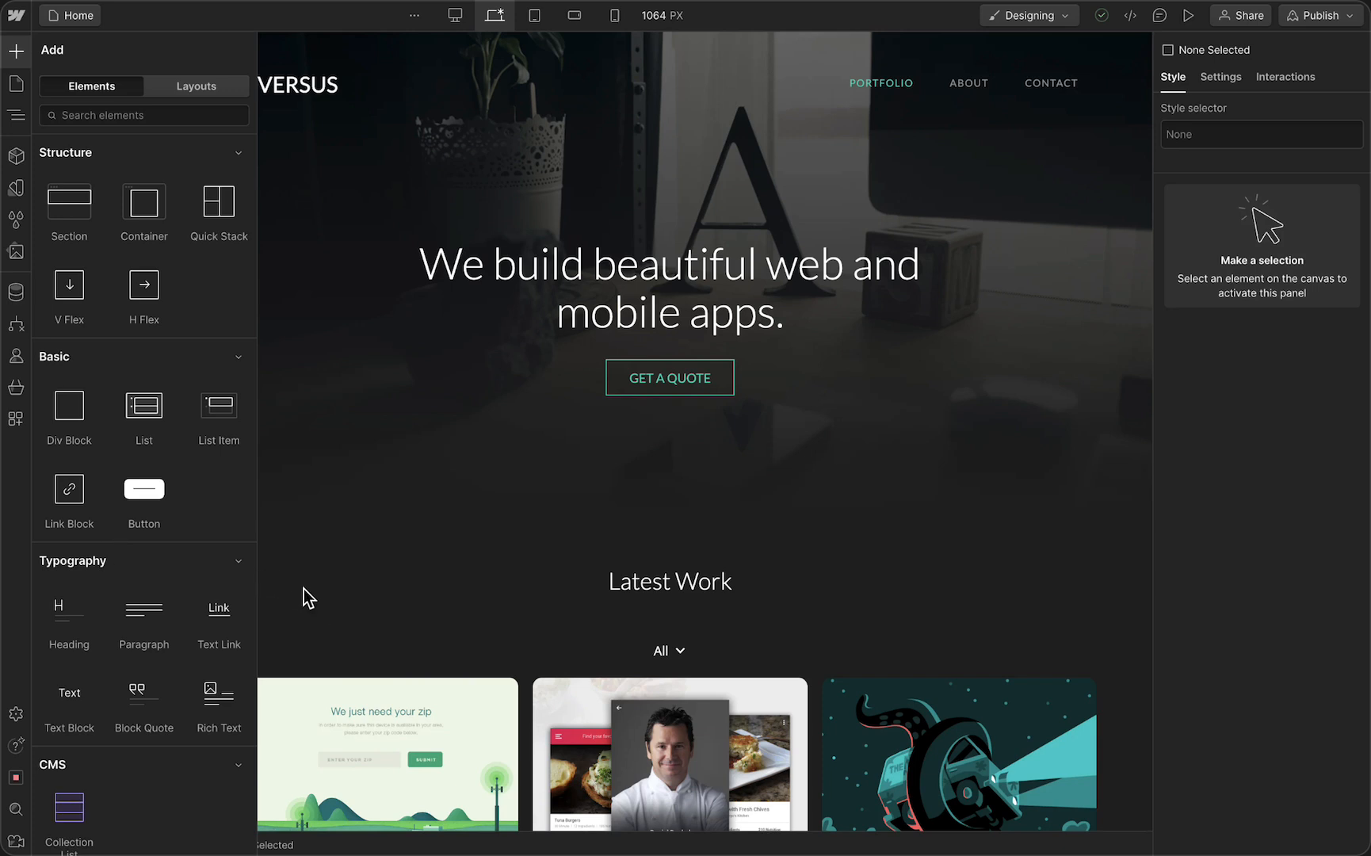
mouse_move(45, 396)
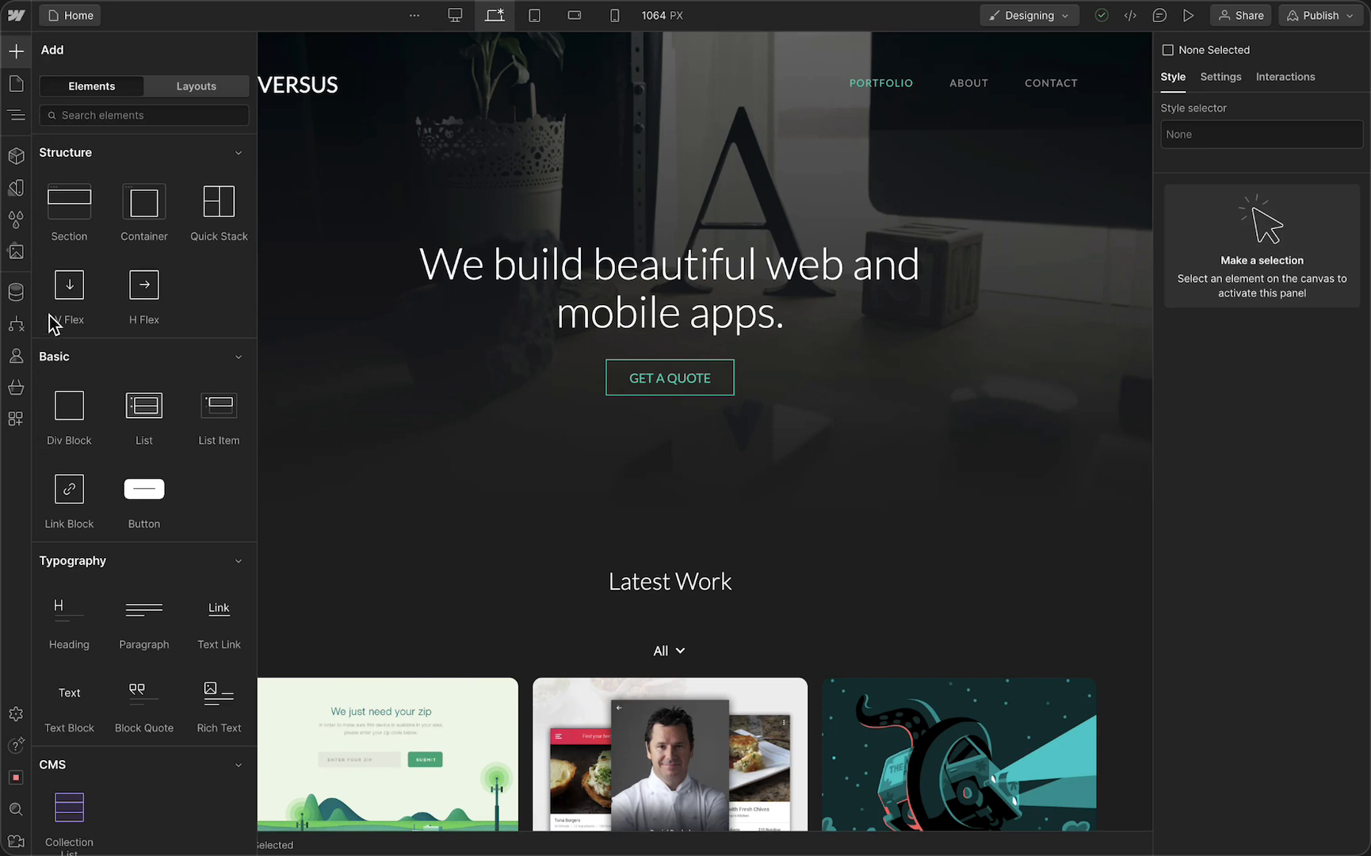
mouse_move(40, 28)
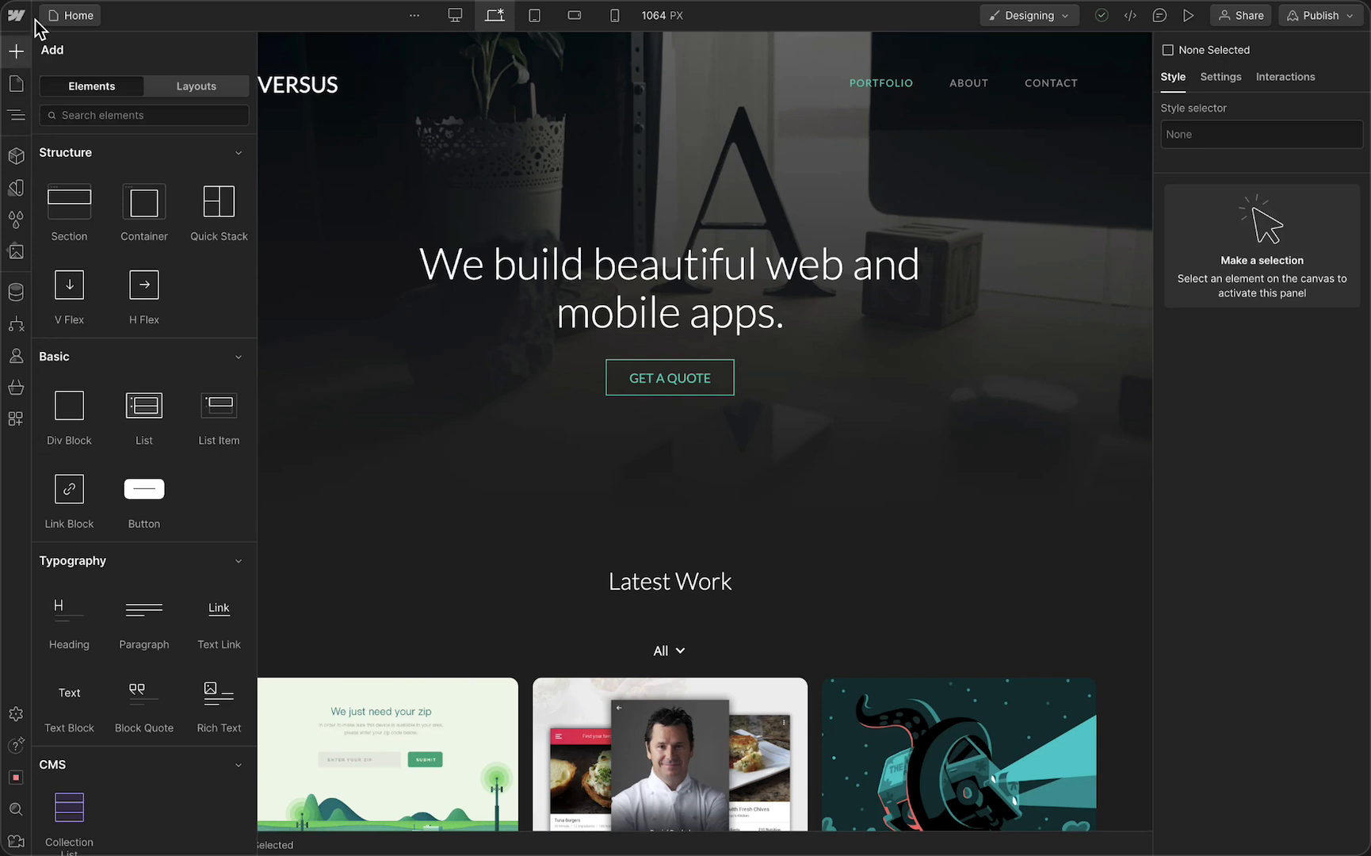
mouse_move(15, 51)
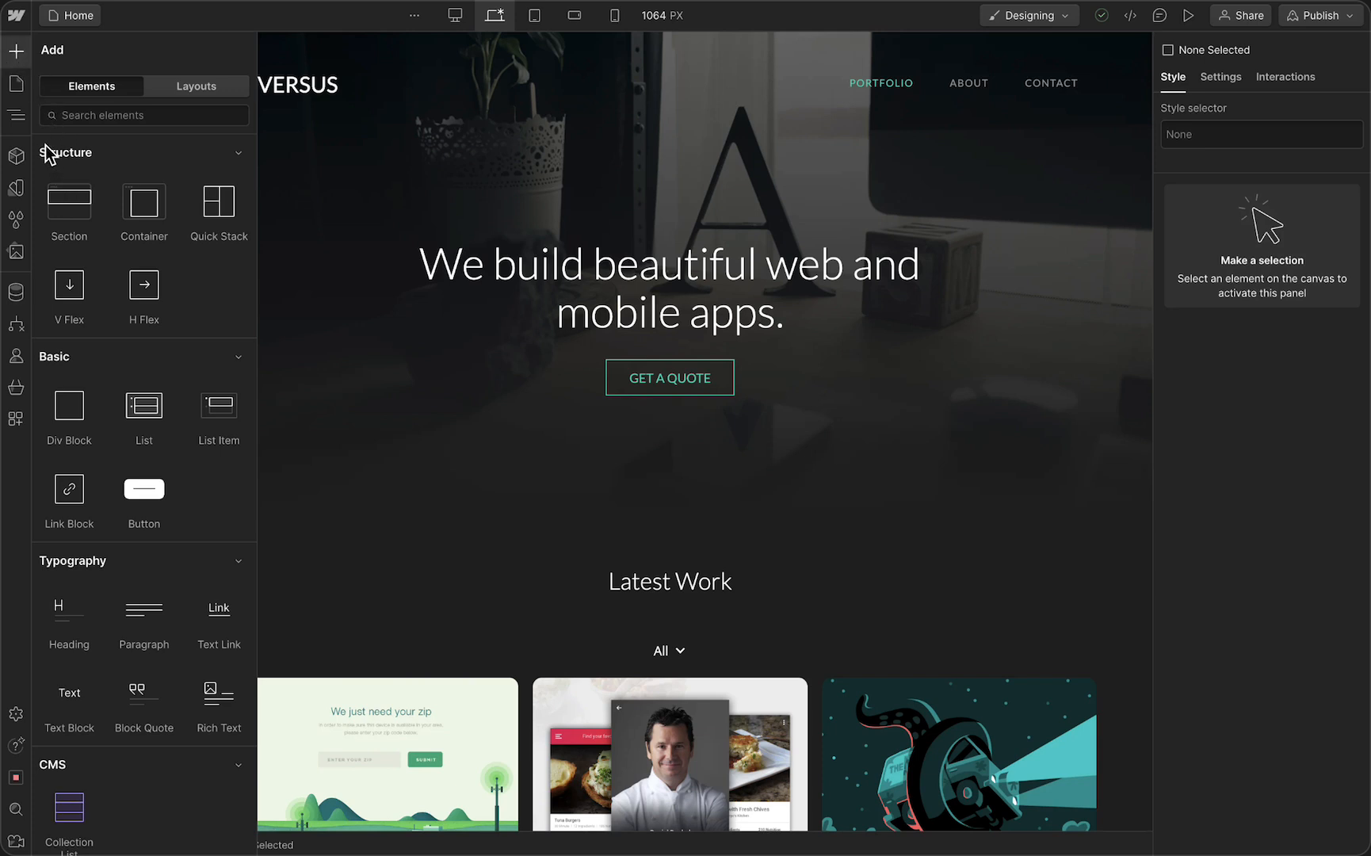
mouse_move(105, 142)
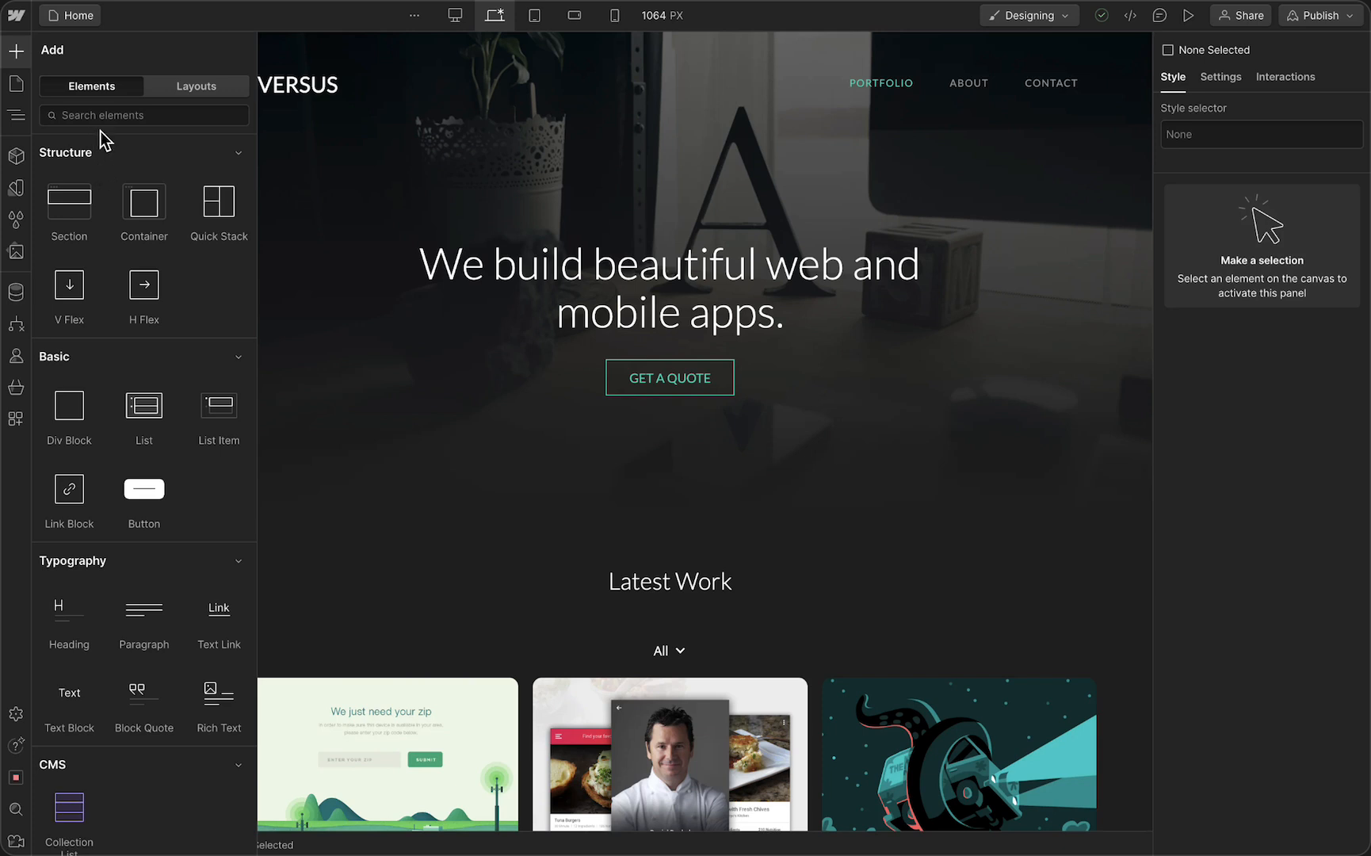
mouse_move(74, 222)
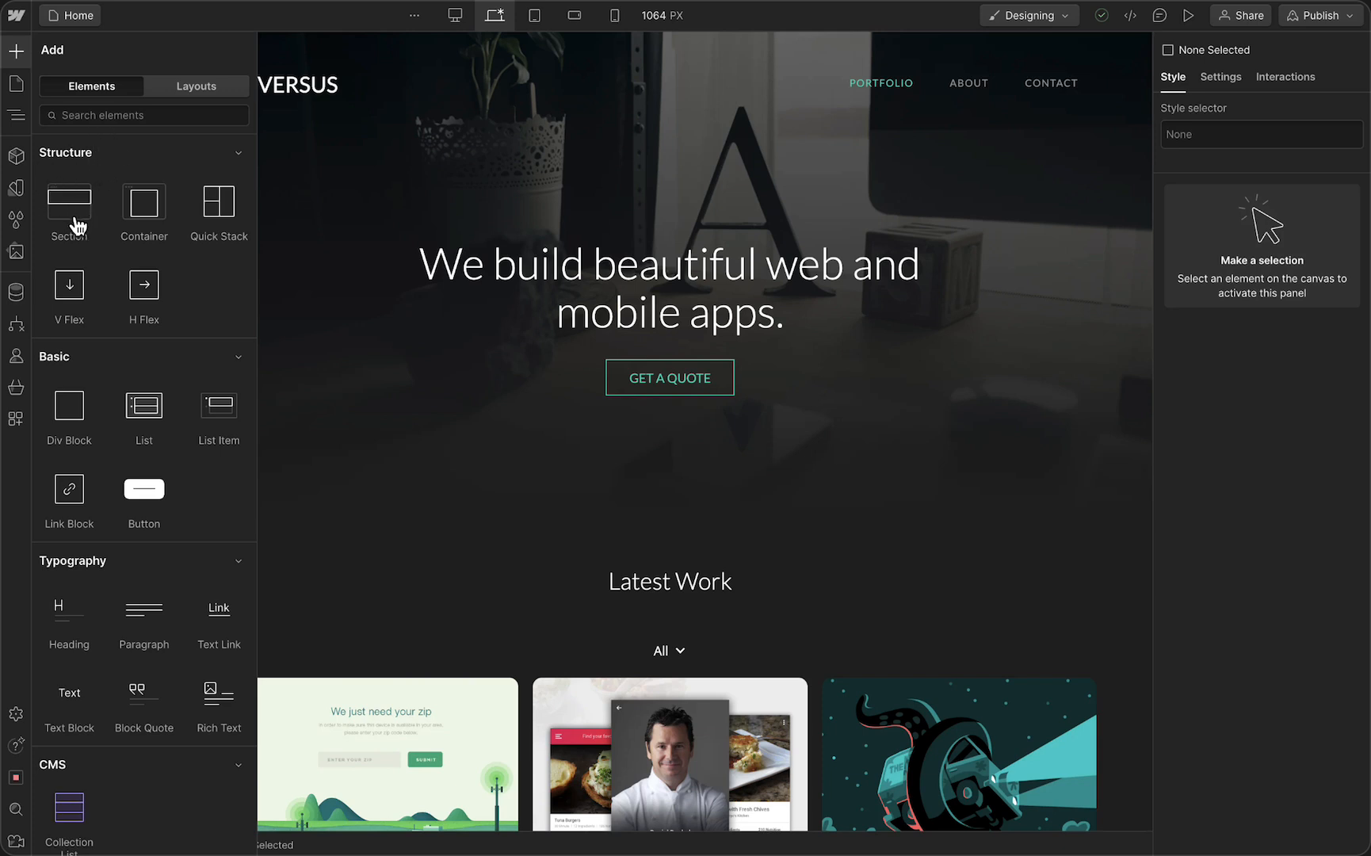
mouse_move(70, 210)
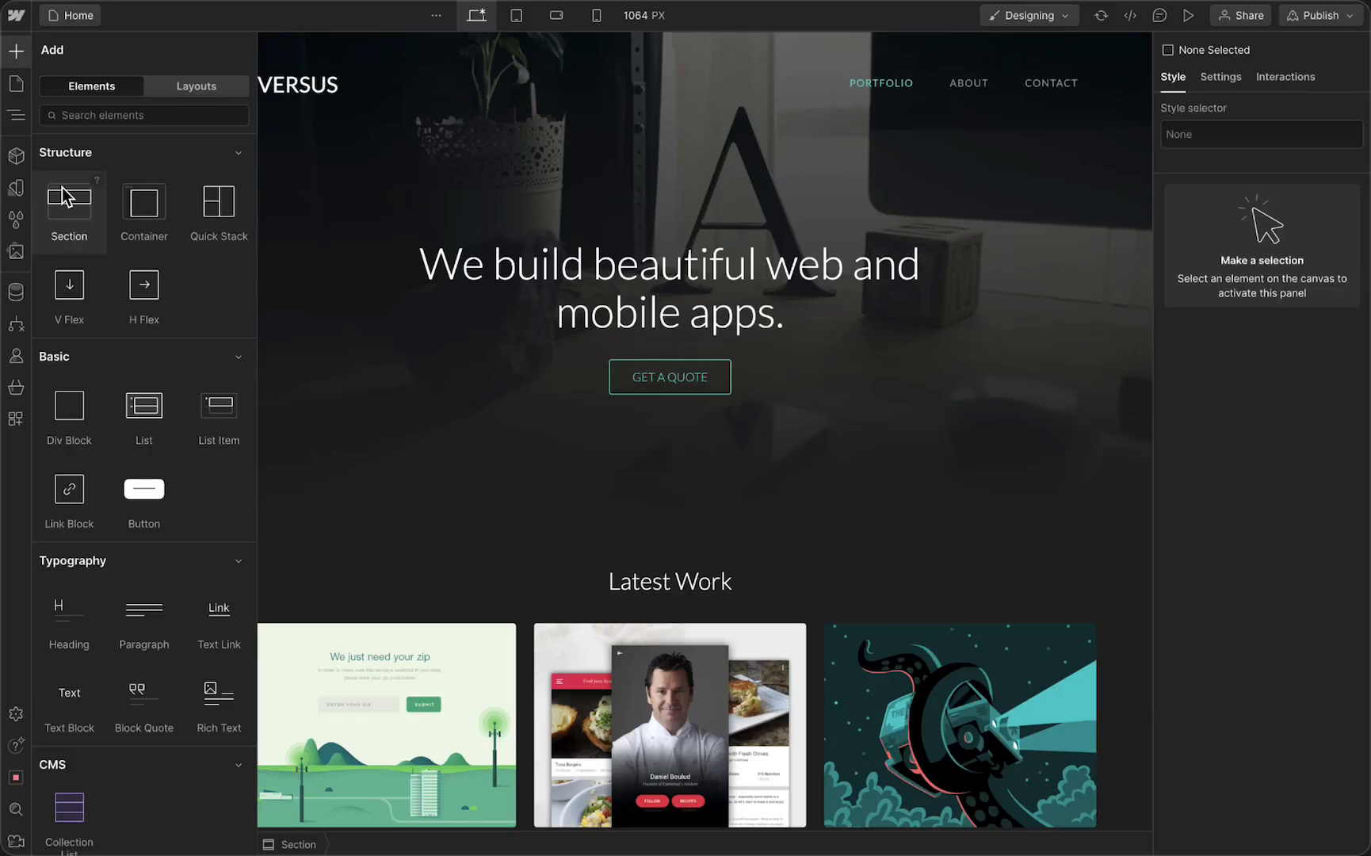
mouse_move(99, 192)
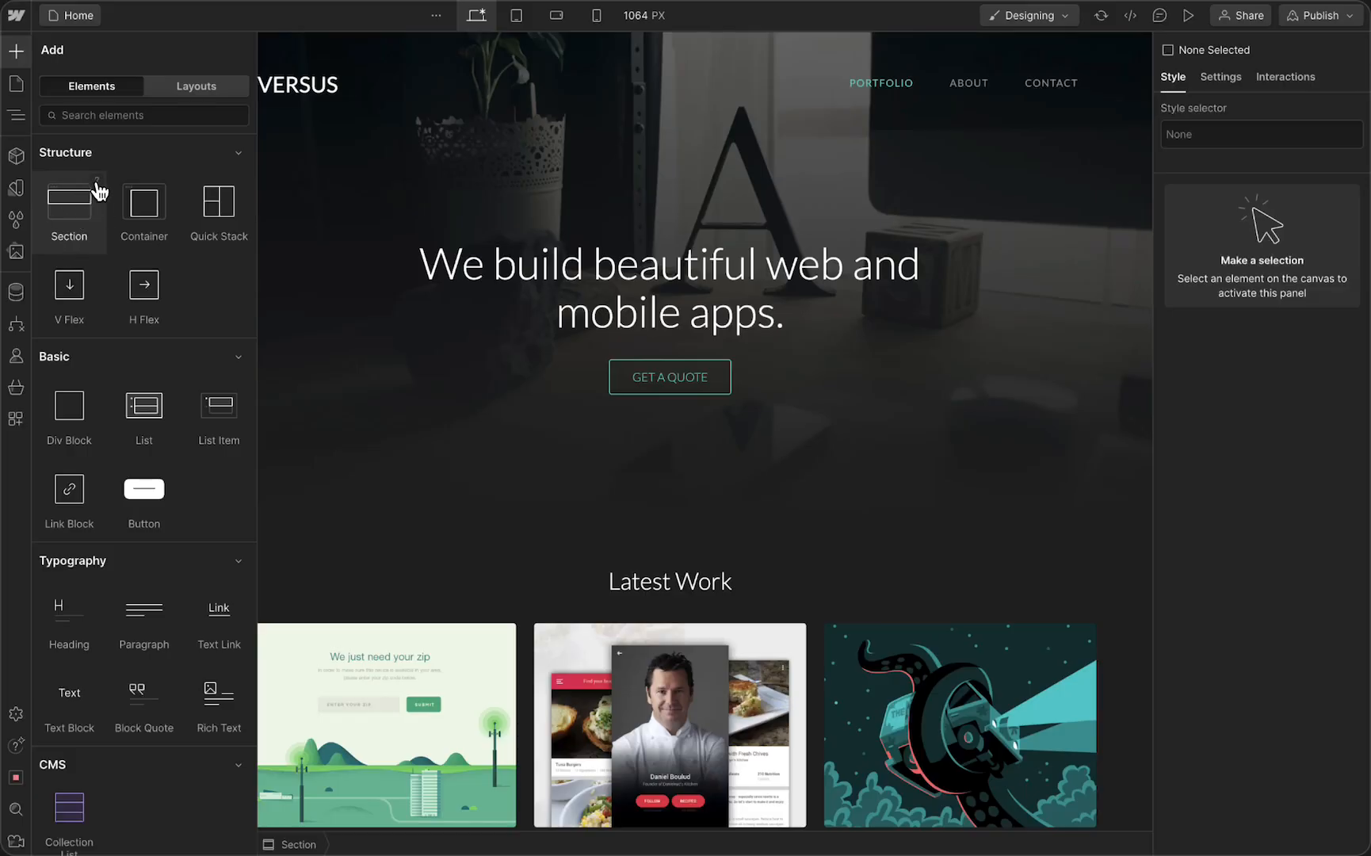
mouse_move(68, 210)
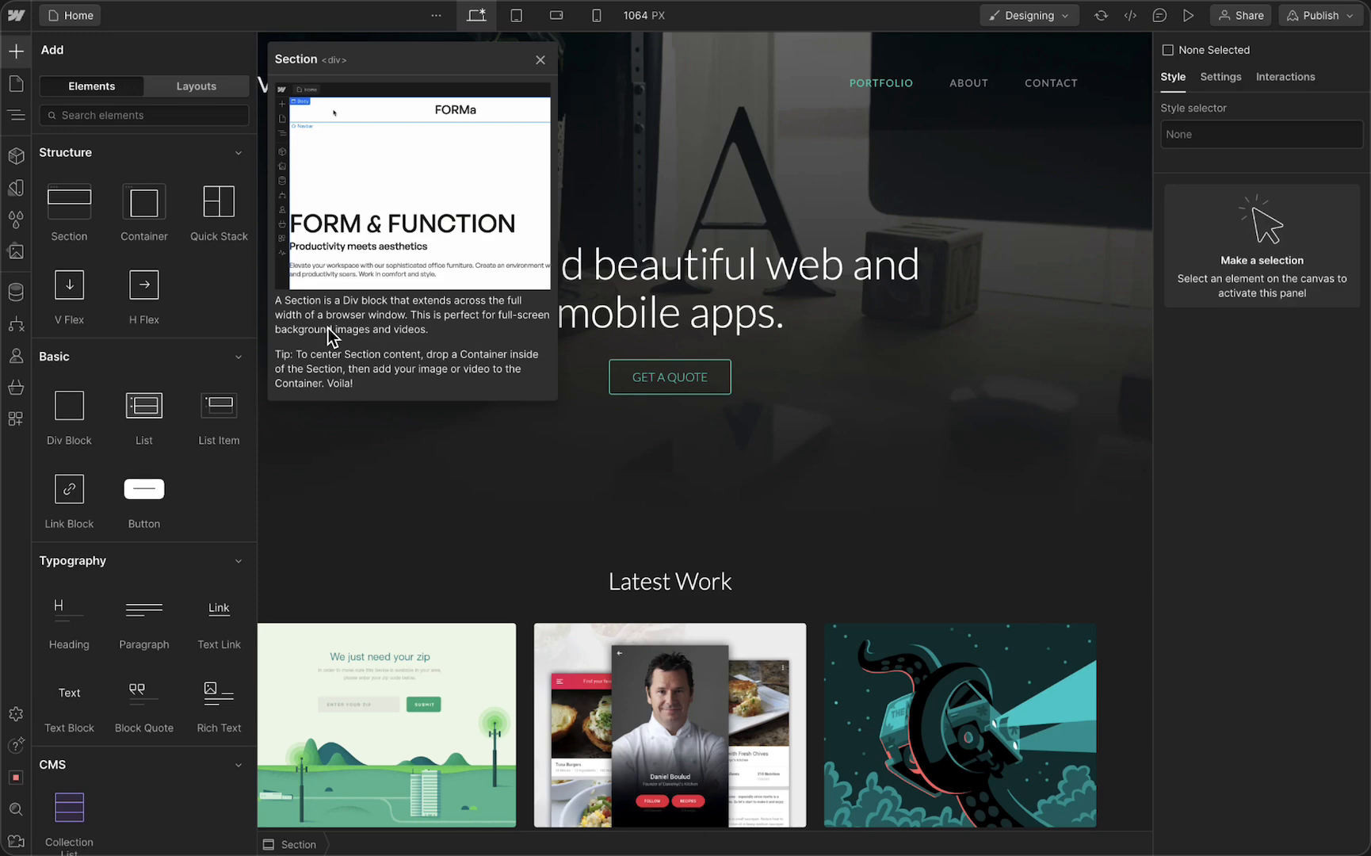
mouse_move(124, 302)
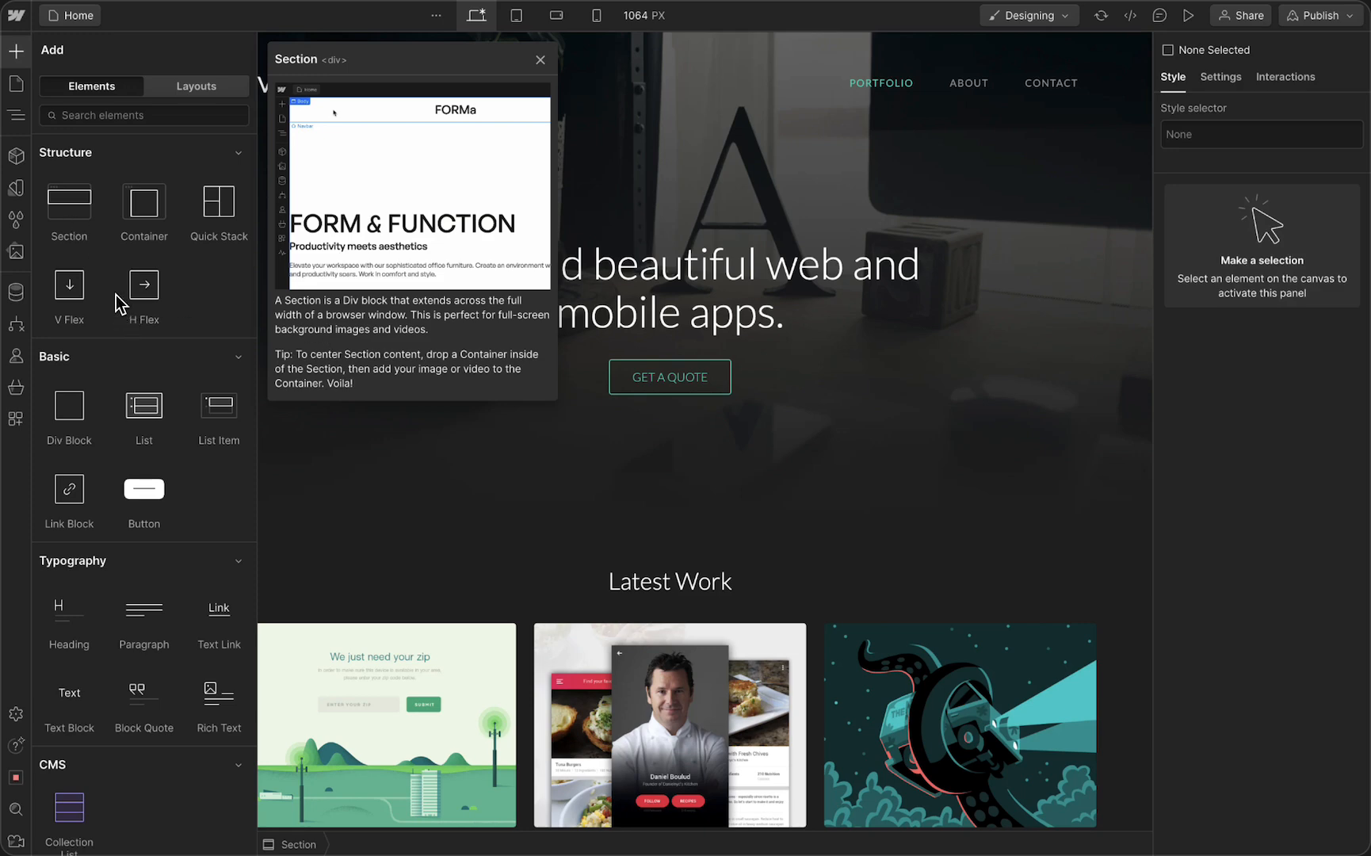
mouse_move(75, 224)
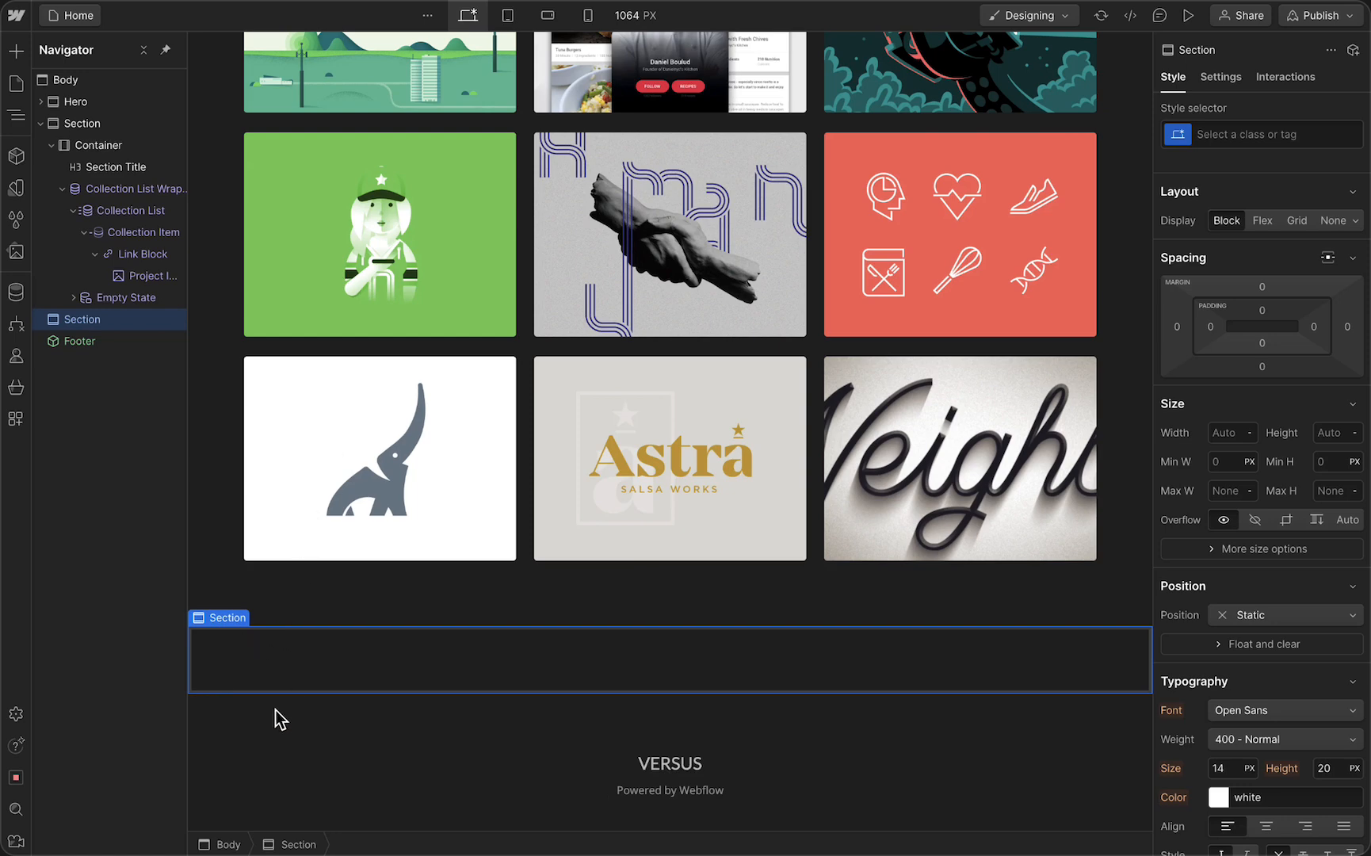
mouse_move(252, 684)
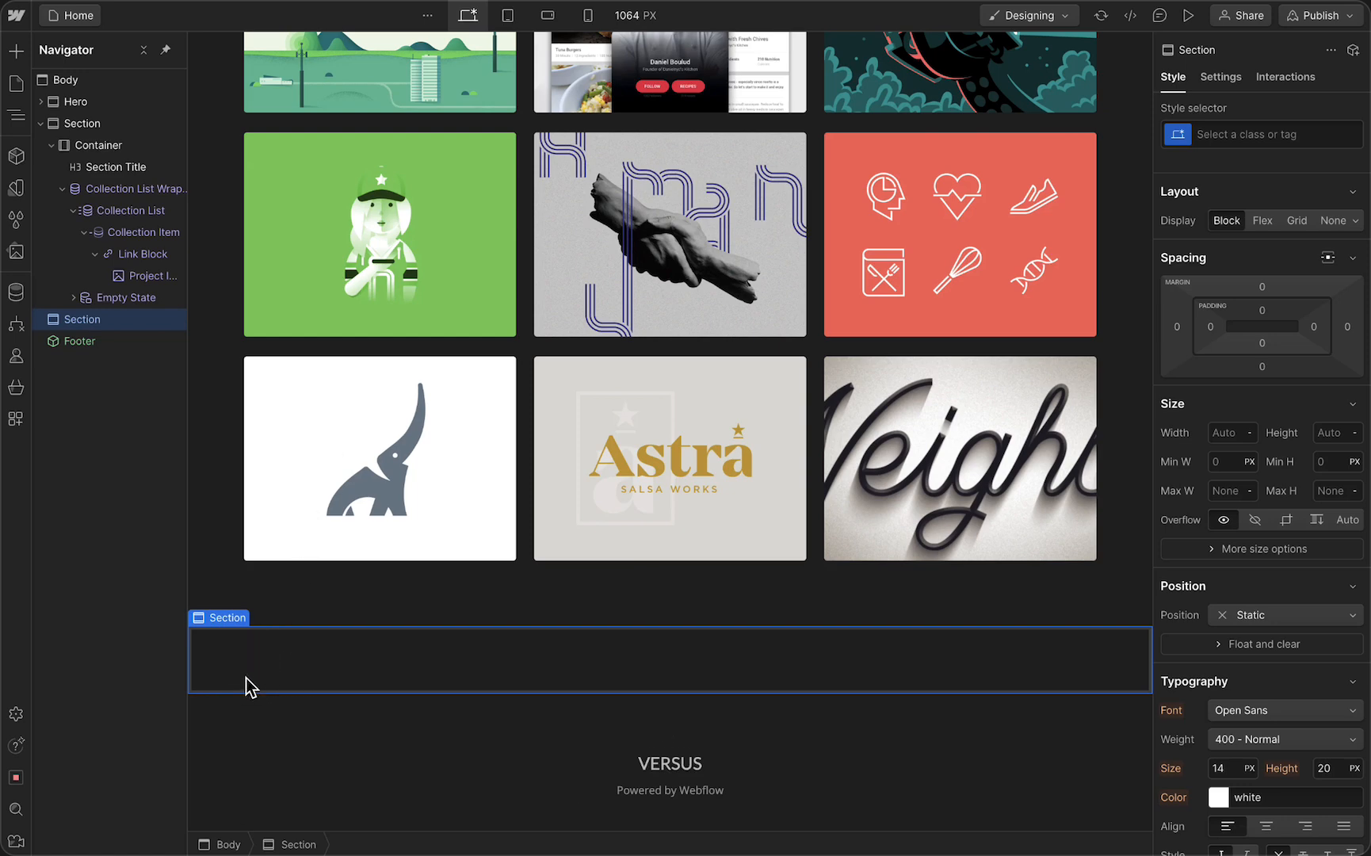
mouse_move(307, 351)
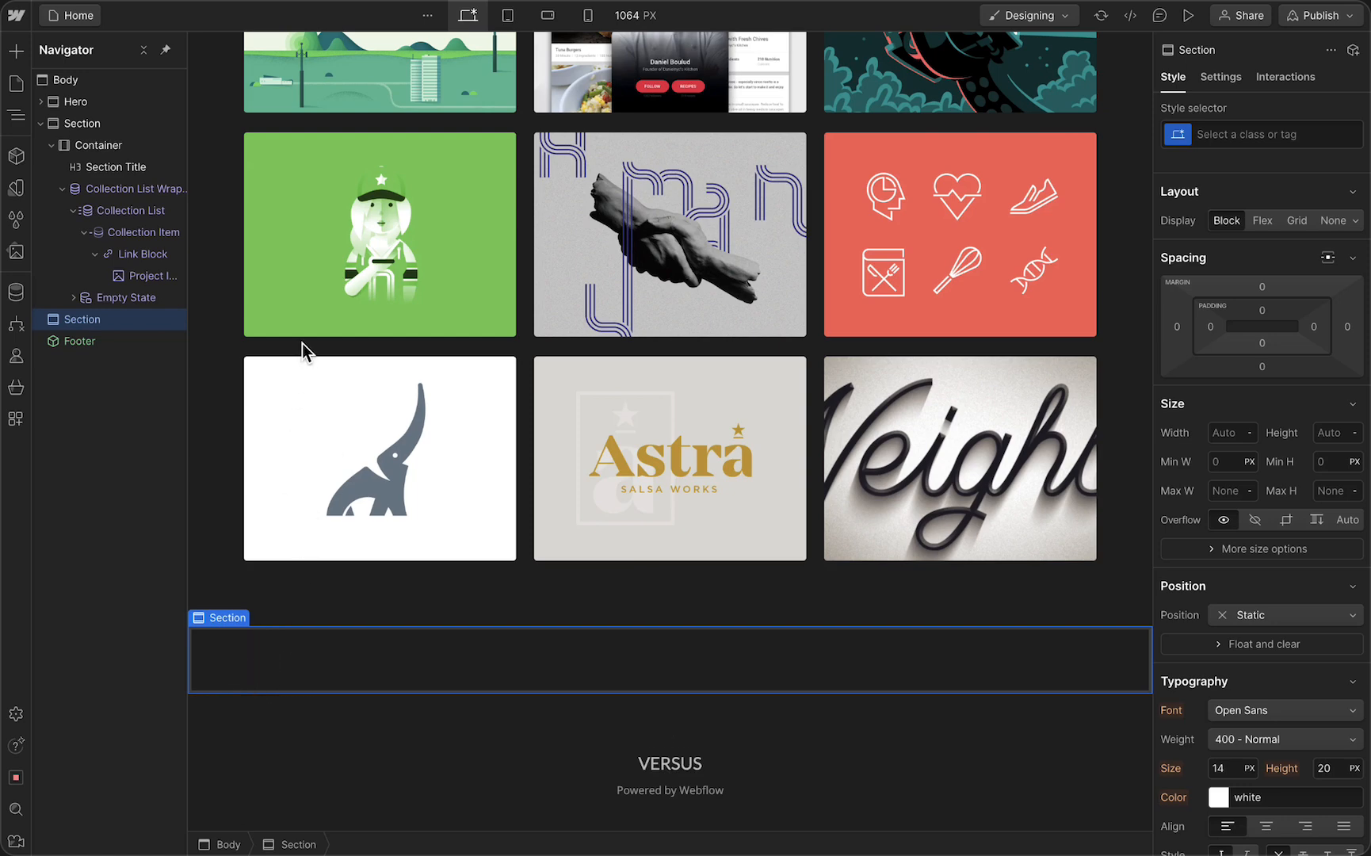
mouse_move(294, 669)
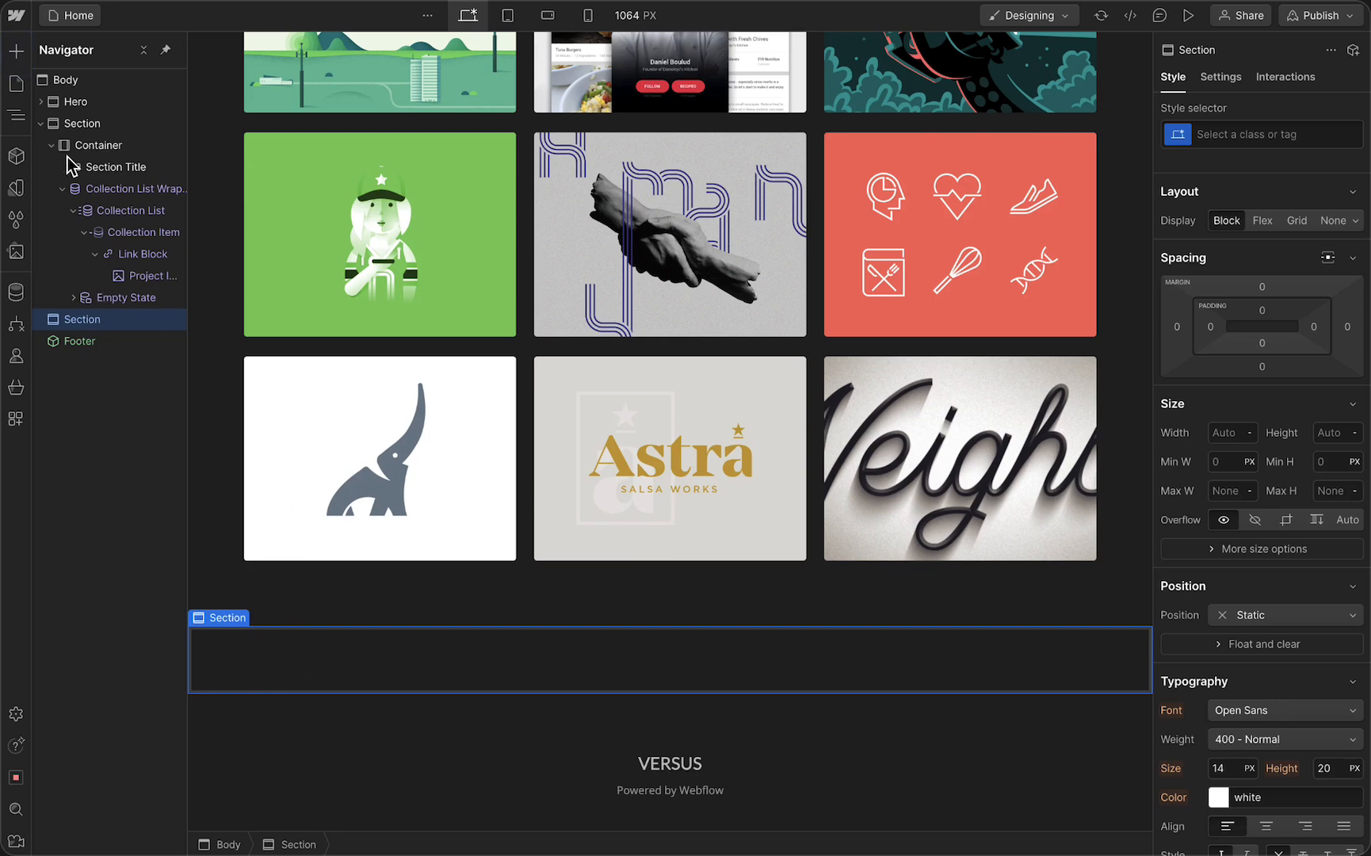
Place a 940 px centered Container inside the new Section above the footer.
left_click(15, 50)
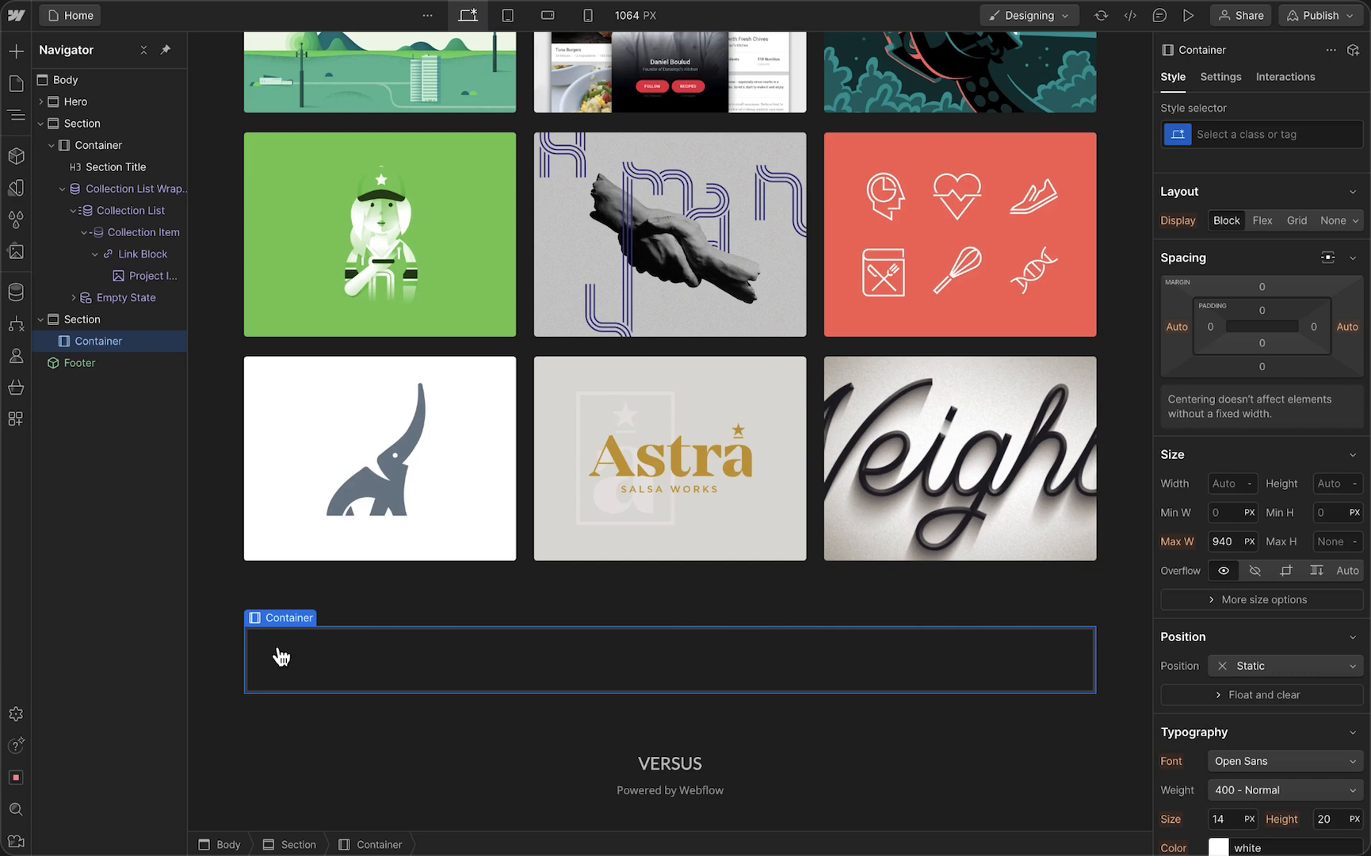
mouse_move(425, 438)
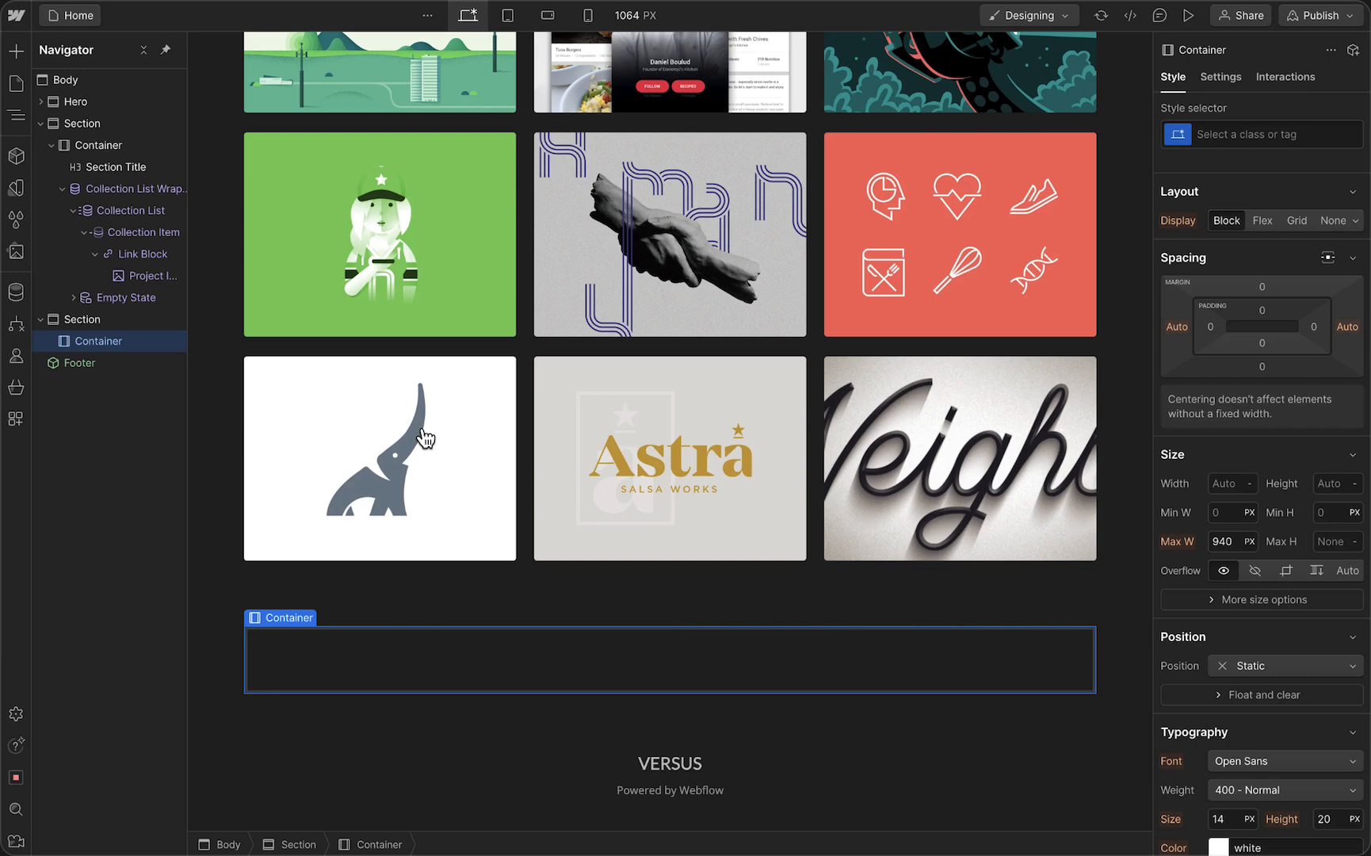
mouse_move(490, 515)
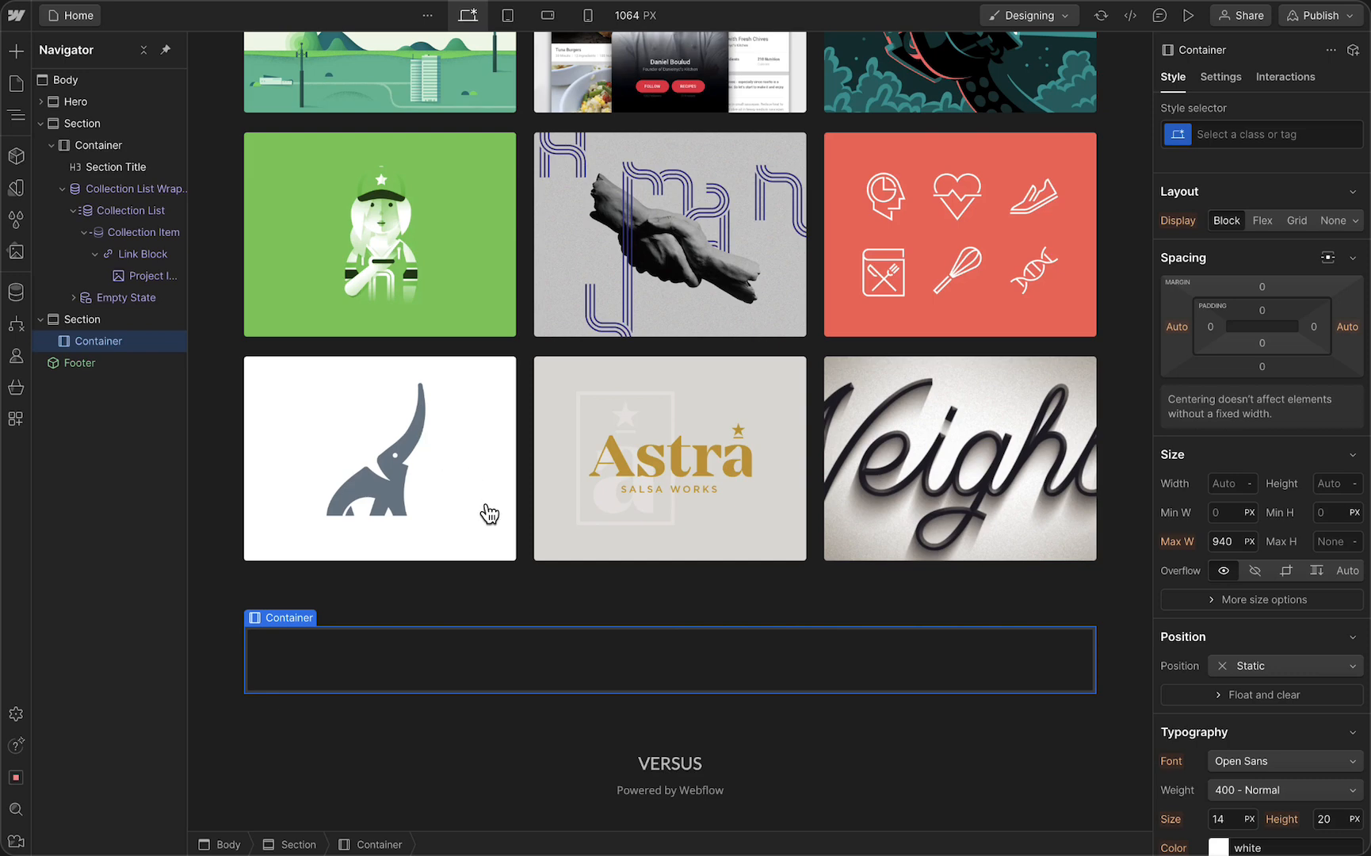